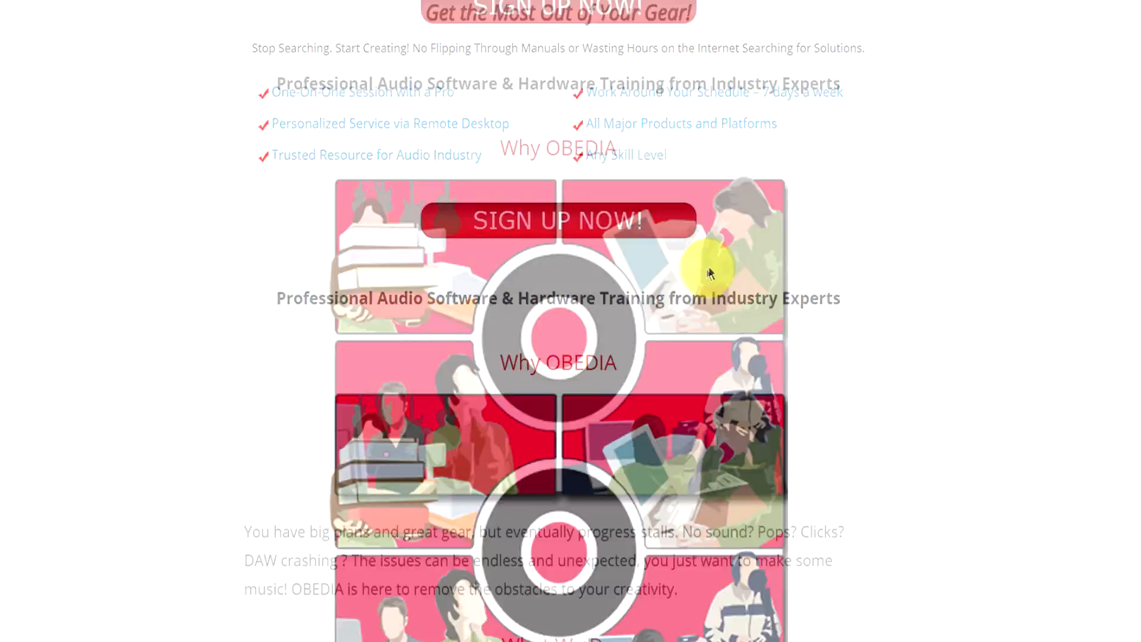
Scroll to the Rates and Services pricing and choose SIGN UP NOW! for the Get Started form
scroll("down", 3)
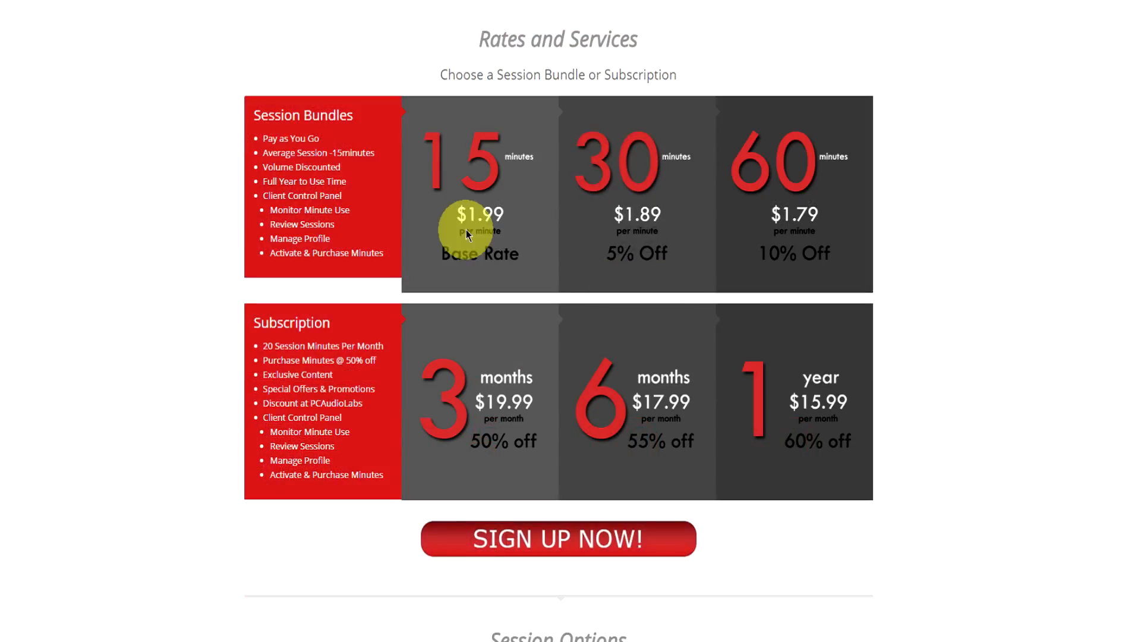
mouse_move(535, 402)
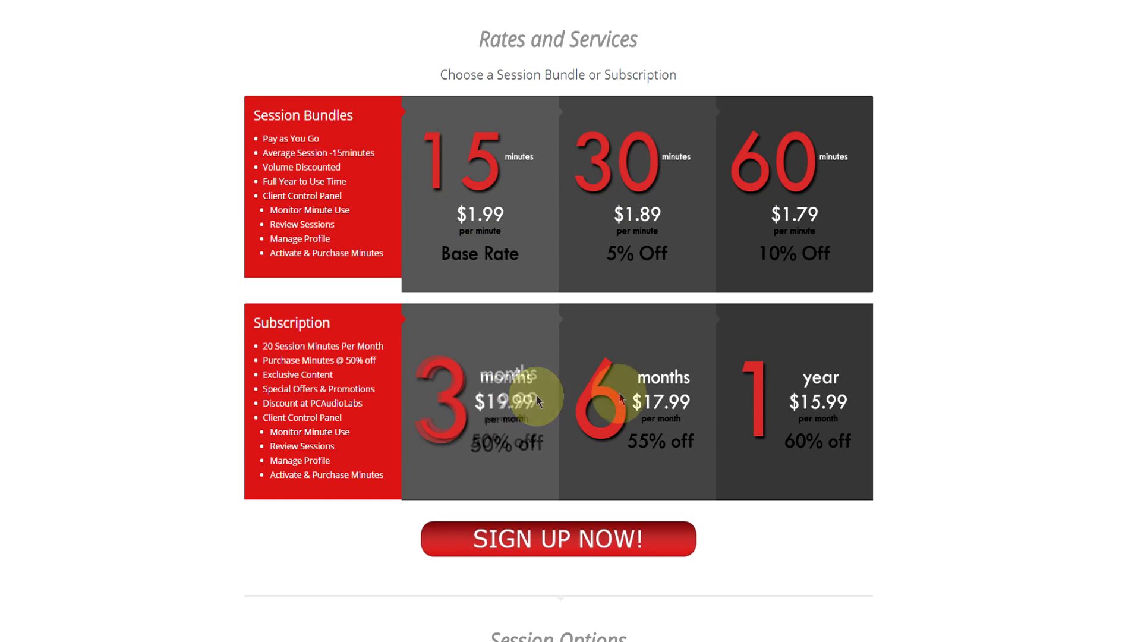
left_click(558, 539)
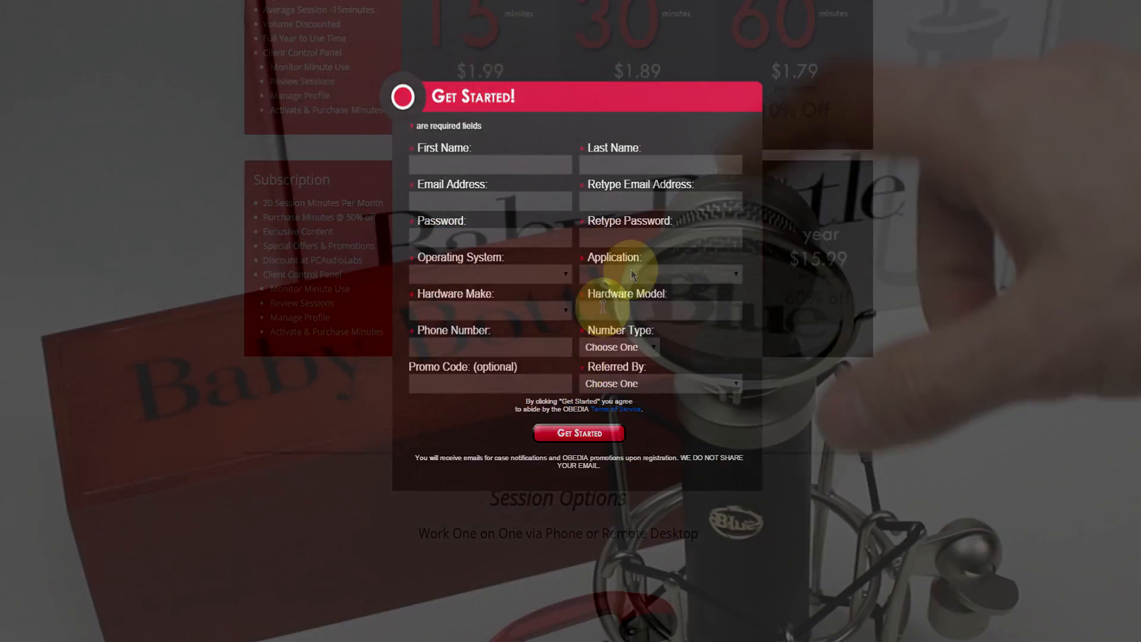